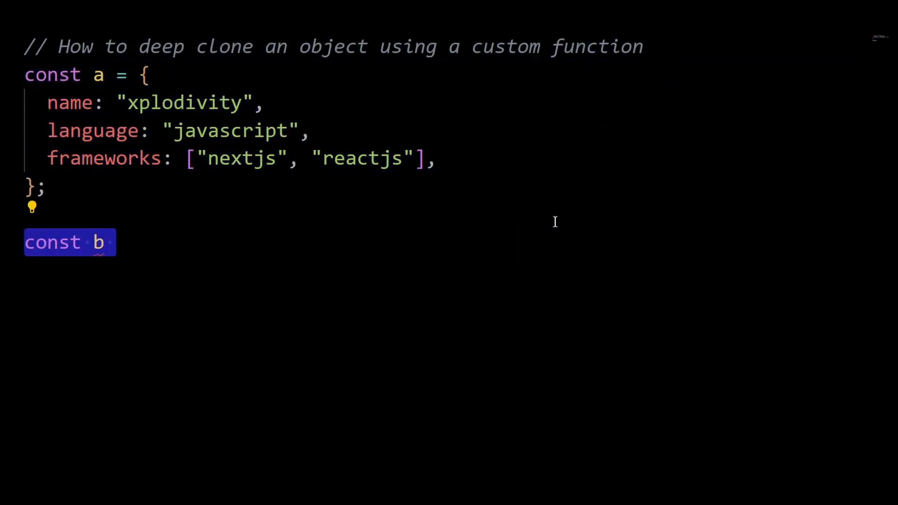
Assign const b = a and begin the b.language line below it
{"action": "type", "text": "= a;"}
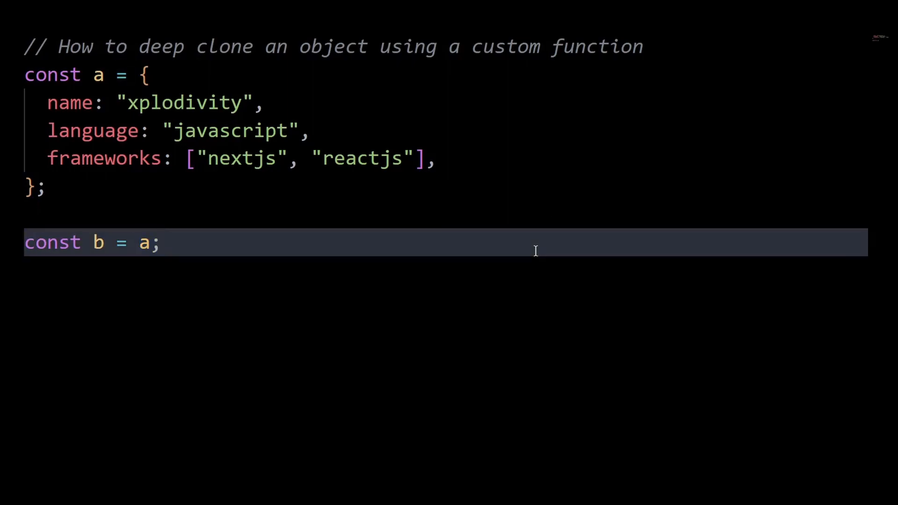
{"action": "type", "text": "b.language;"}
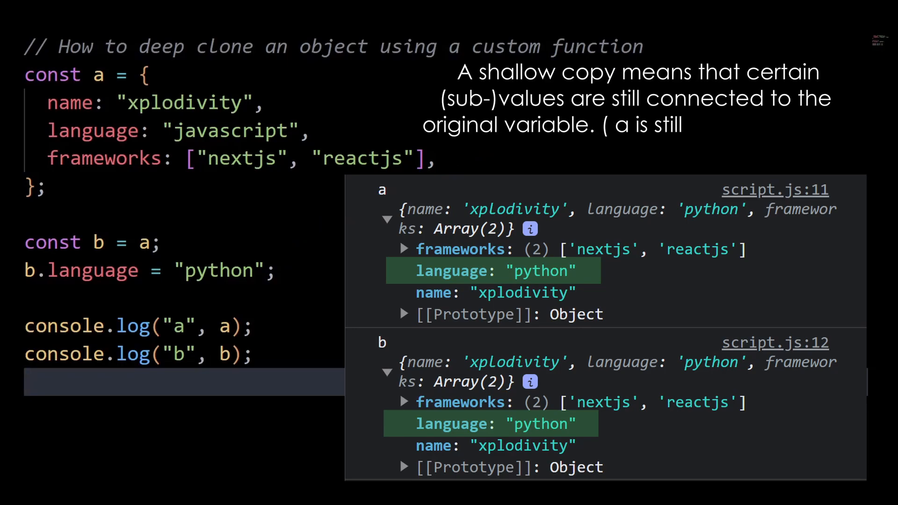
Note that a is connected to b so both values update together
{"action": "type", "text": "connected to b and so both values update together)"}
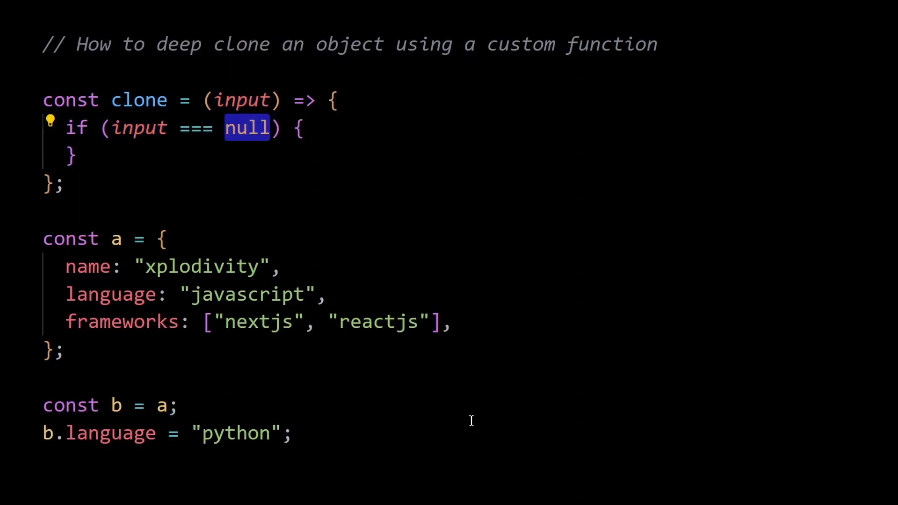
Extend the clone guard with || typeof input !== "object"
{"action": "type", "text": "|| typeof input !== \"object\""}
{"action": "type", "text": "const initialValue = Array.isArray(input) ? [] : {};"}
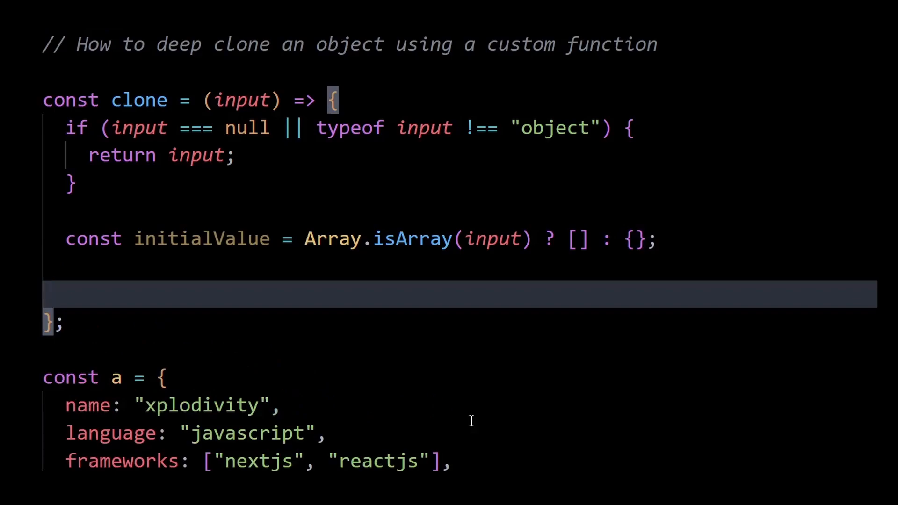
Write return Object.keys(input) to start the reduce over the input's keys
{"action": "type", "text": "return Object.keys(input).reduce((acc, key) => {"}
{"action": "type", "text": "}, initialValue);"}
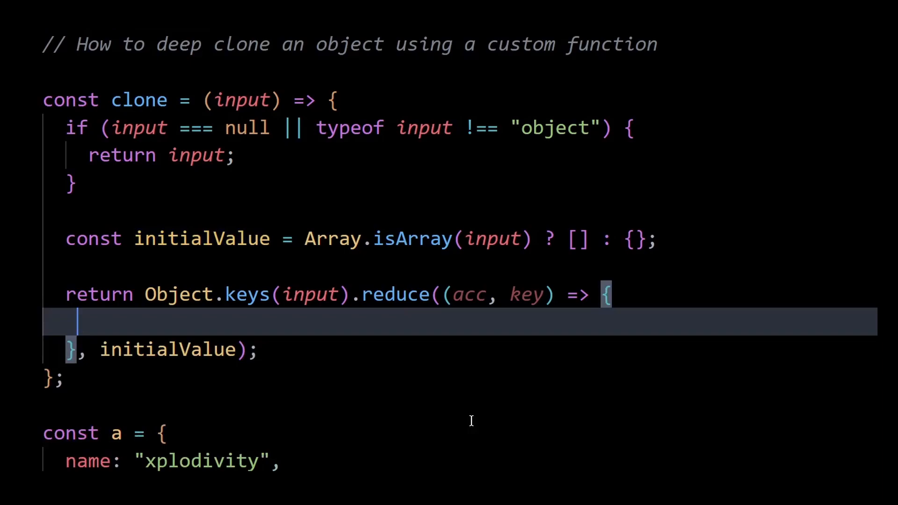
Set acc[key] = clone(input[key]) in the callback and return acc
{"action": "type", "text": "acc[key];"}
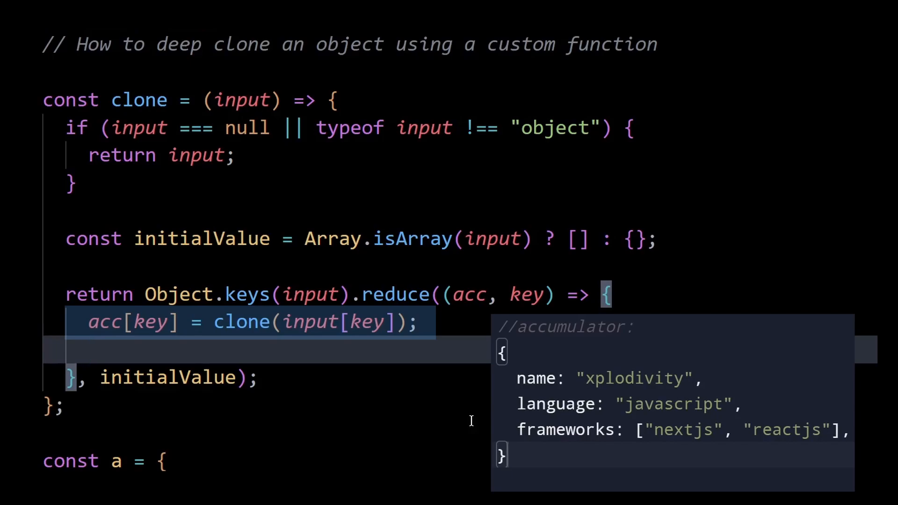
{"action": "type", "text": "return acc;"}
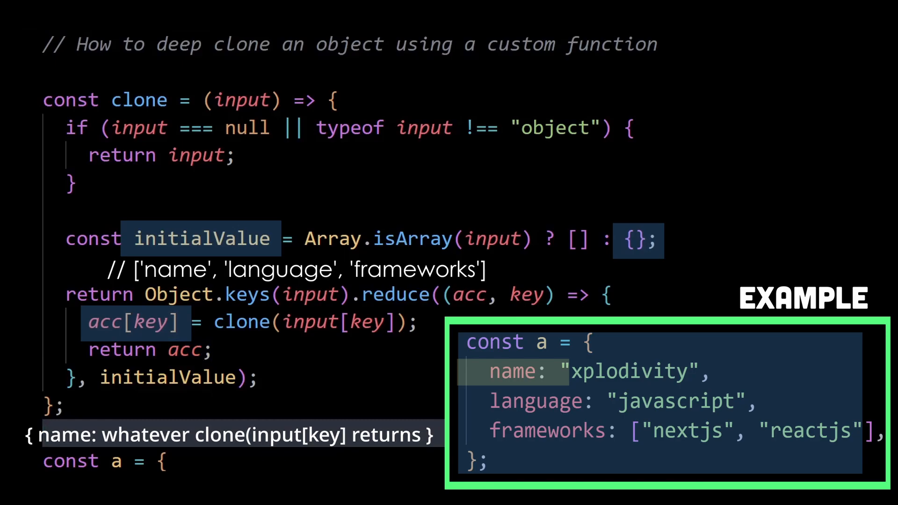
{"action": "left_click", "coordinate": [39, 435]}
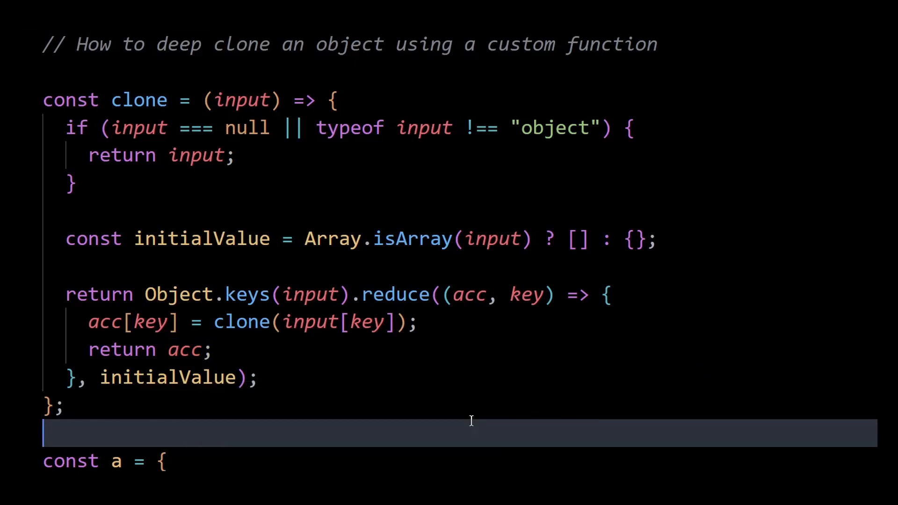
Change b to clone(a) and start a new line with b
{"action": "scroll", "scroll_direction": "down", "scroll_amount": 3}
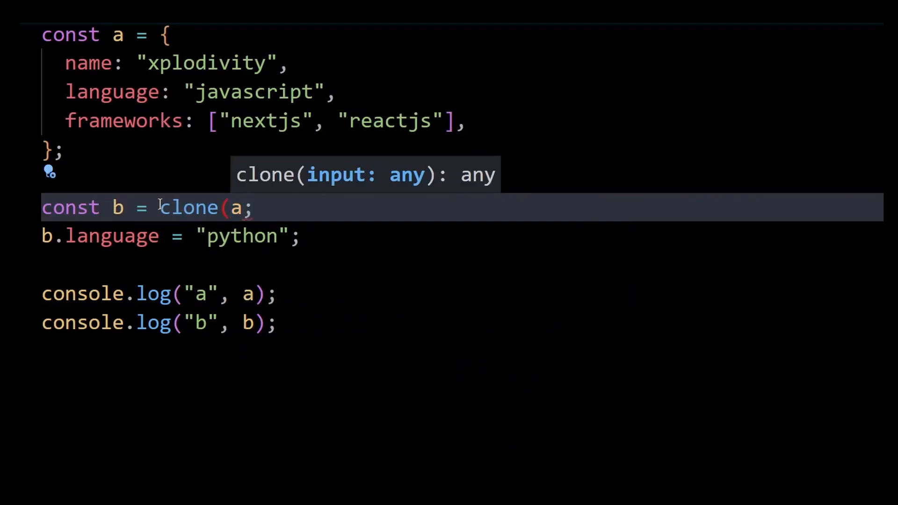
{"action": "type", "text": "b"}
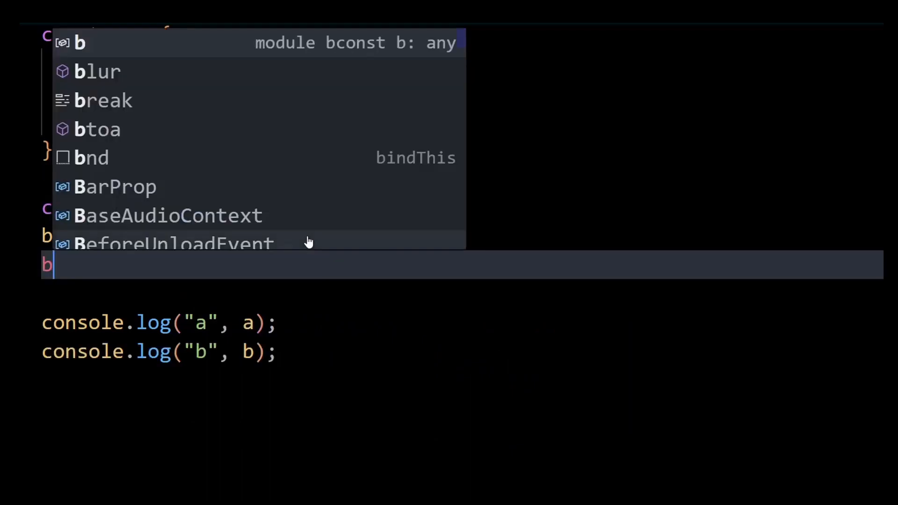